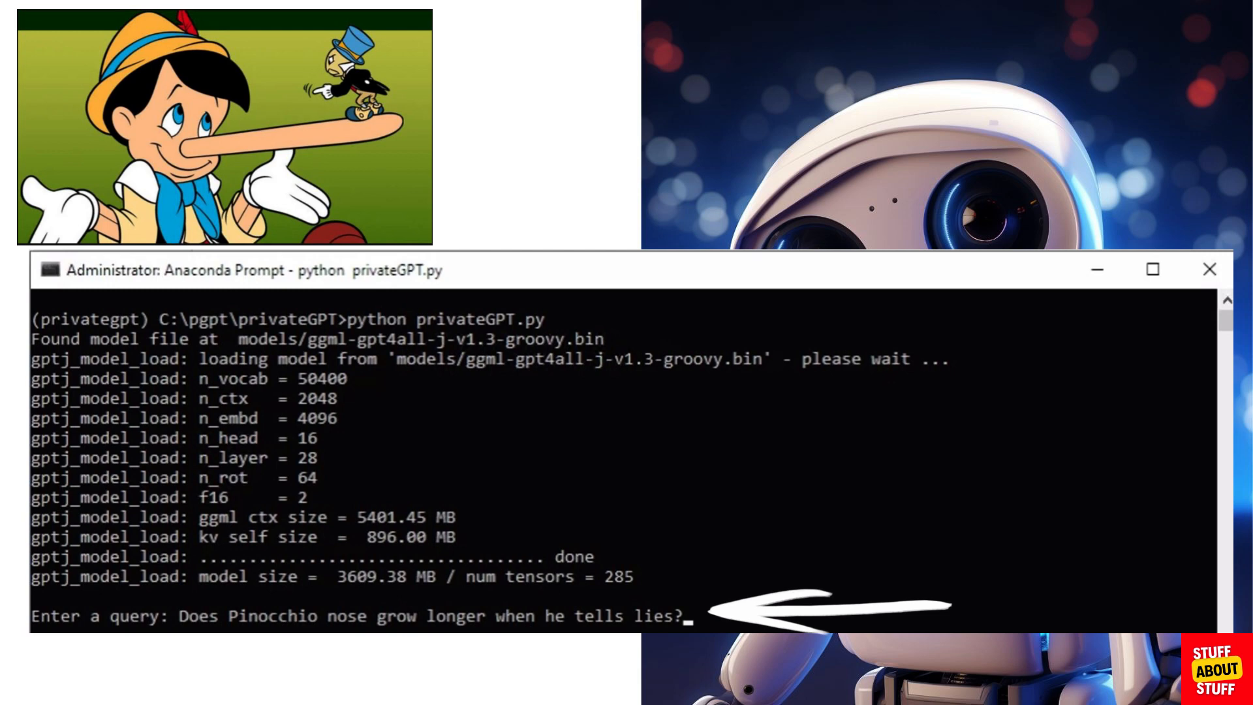
Submit the Pinocchio question to the running privateGPT query prompt.
{"action": "key", "text": "Enter"}
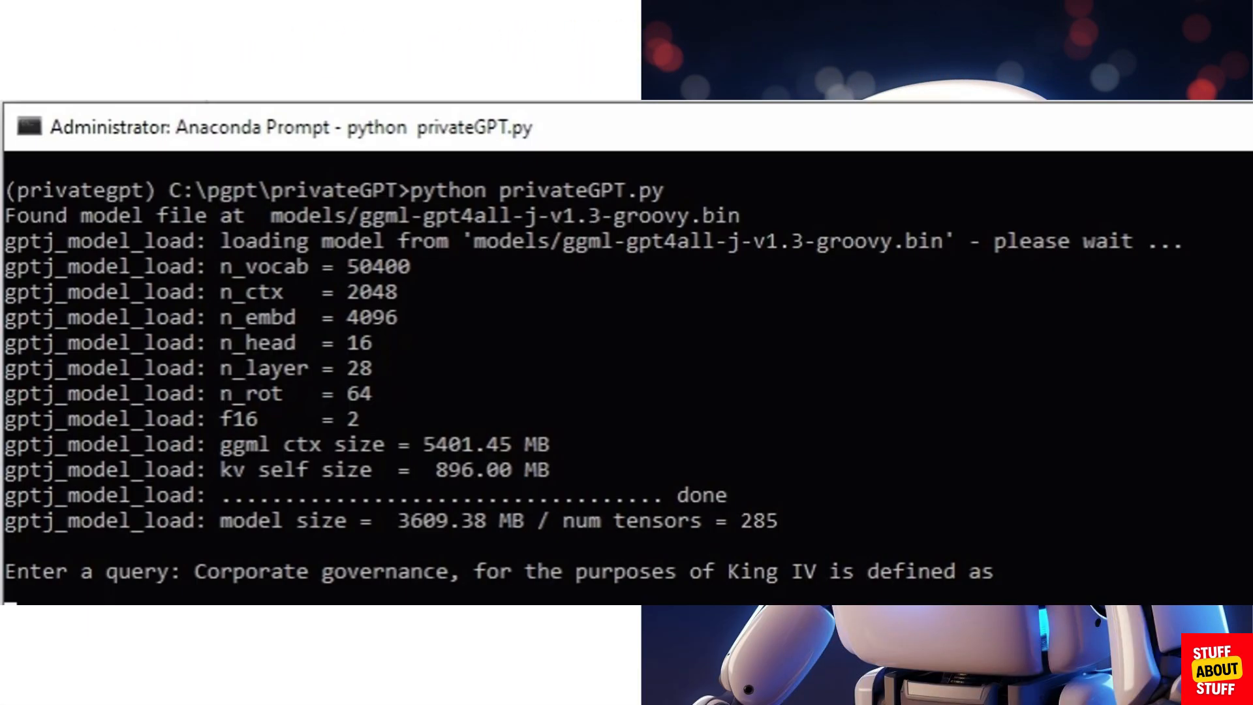
{"action": "mouse_move", "coordinate": [952, 475]}
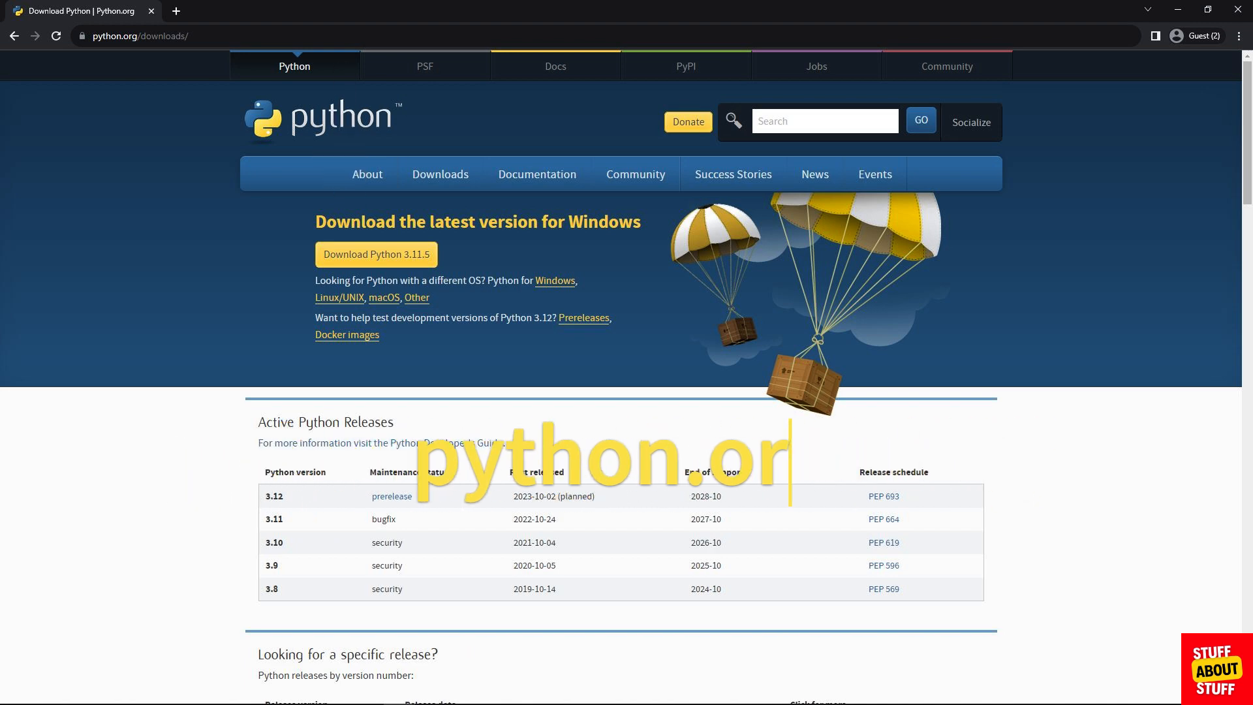
Go to anaconda.com/download from the Python downloads page.
{"action": "type", "text": "anaconda.com/download"}
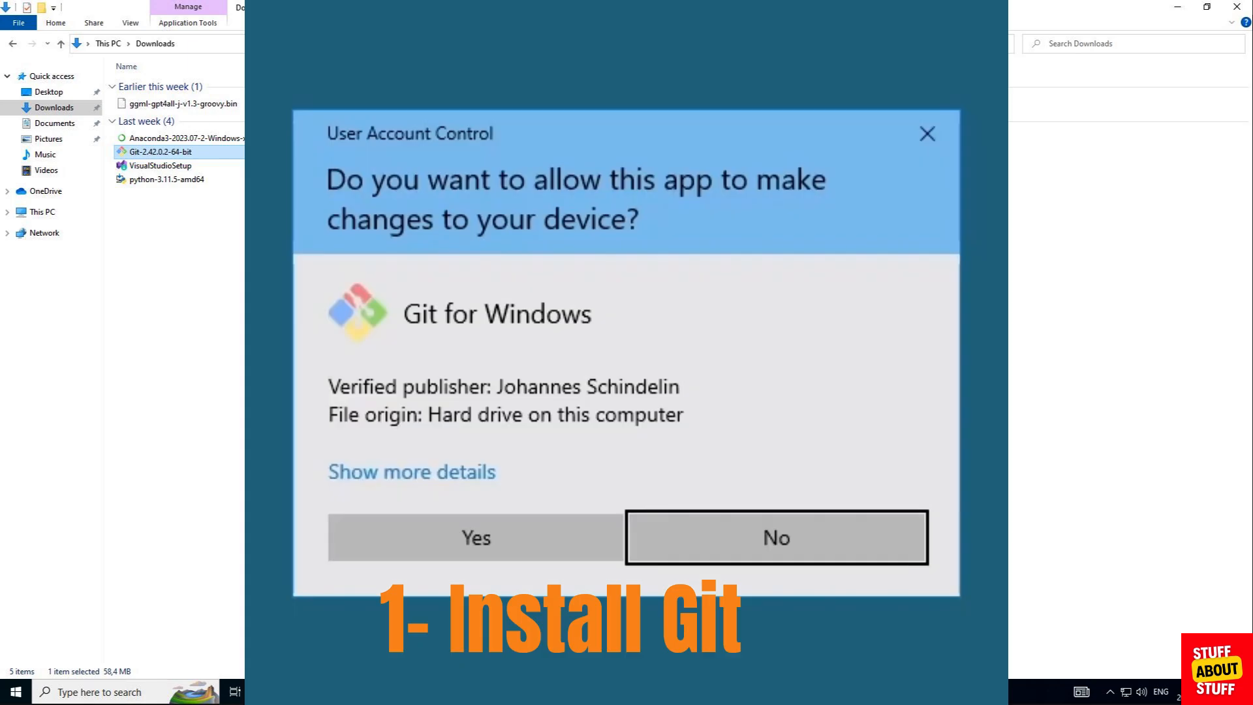
Allow the Git installer, then launch the Python 3.11.5, Anaconda3 and Visual Studio installers from Downloads.
{"action": "left_click", "coordinate": [475, 536]}
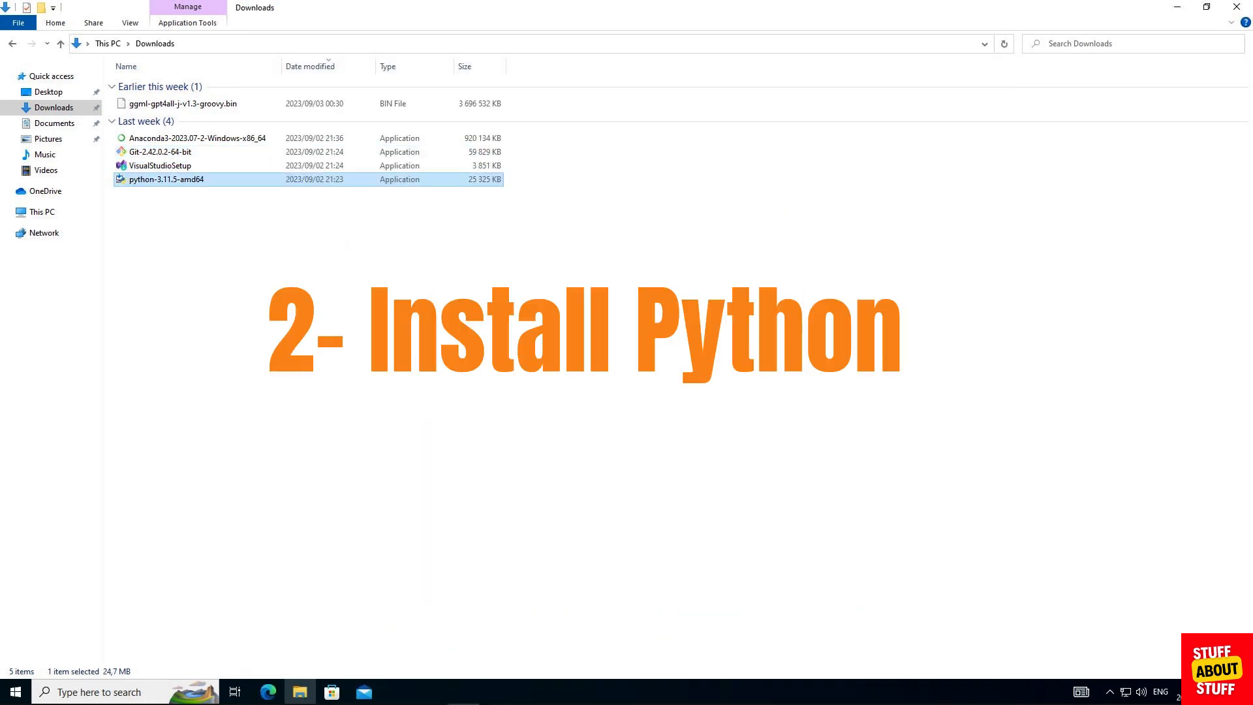
{"action": "double_click", "coordinate": [165, 179]}
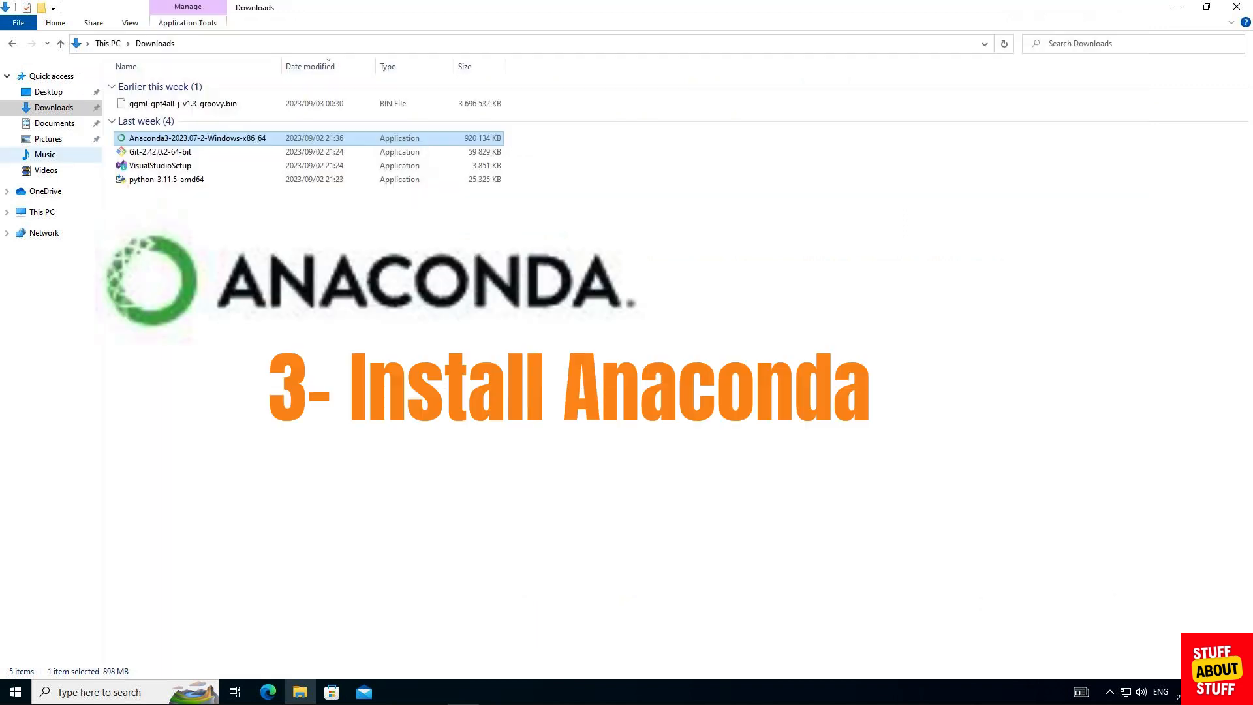
{"action": "left_click", "coordinate": [158, 166]}
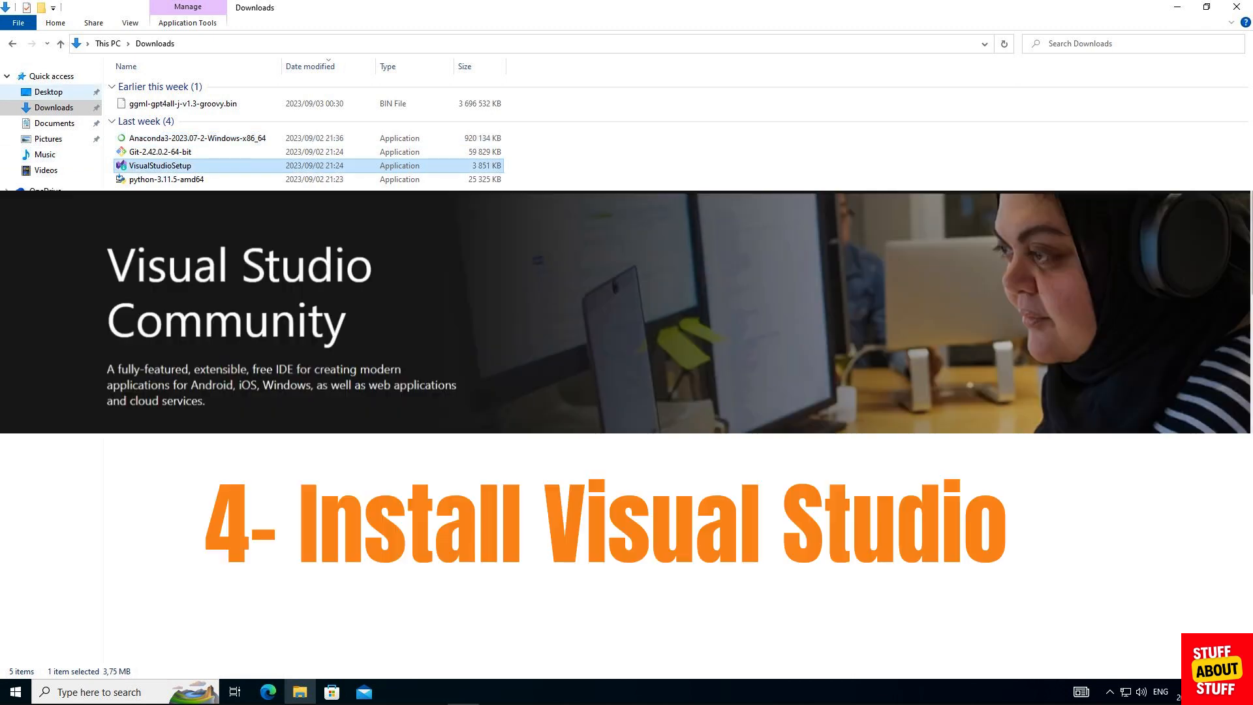
{"action": "double_click", "coordinate": [159, 165]}
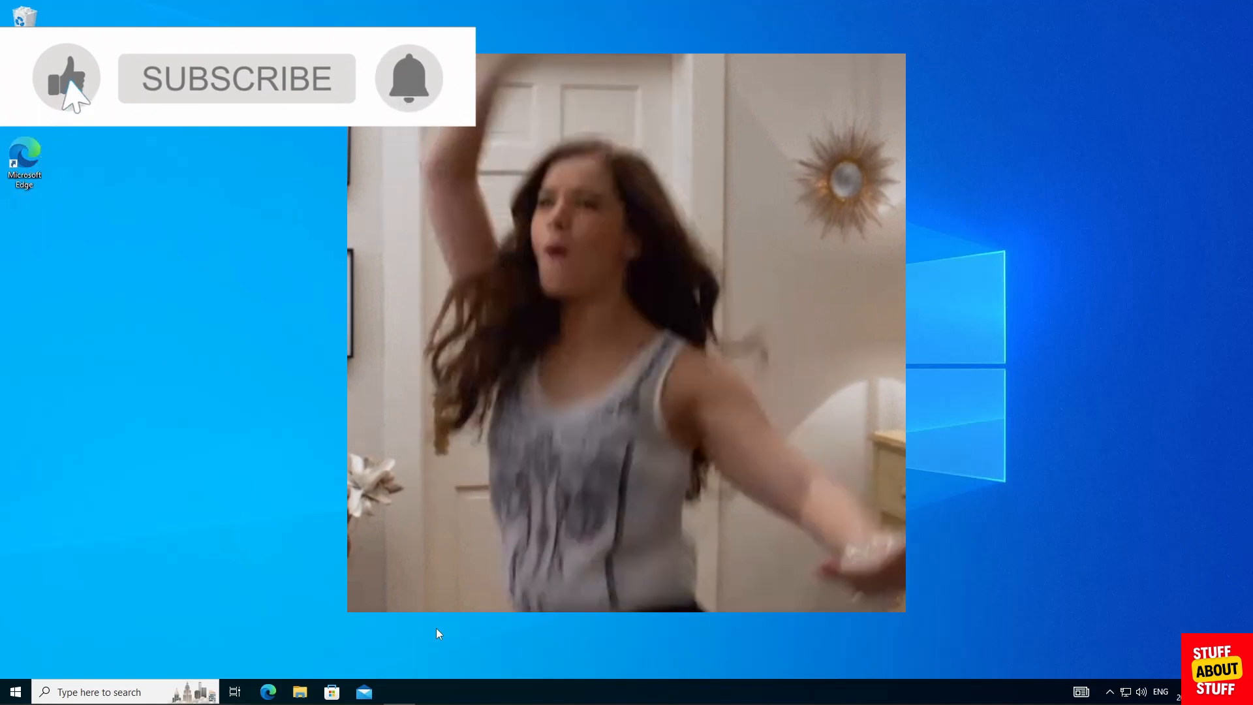
{"action": "left_click", "coordinate": [236, 79]}
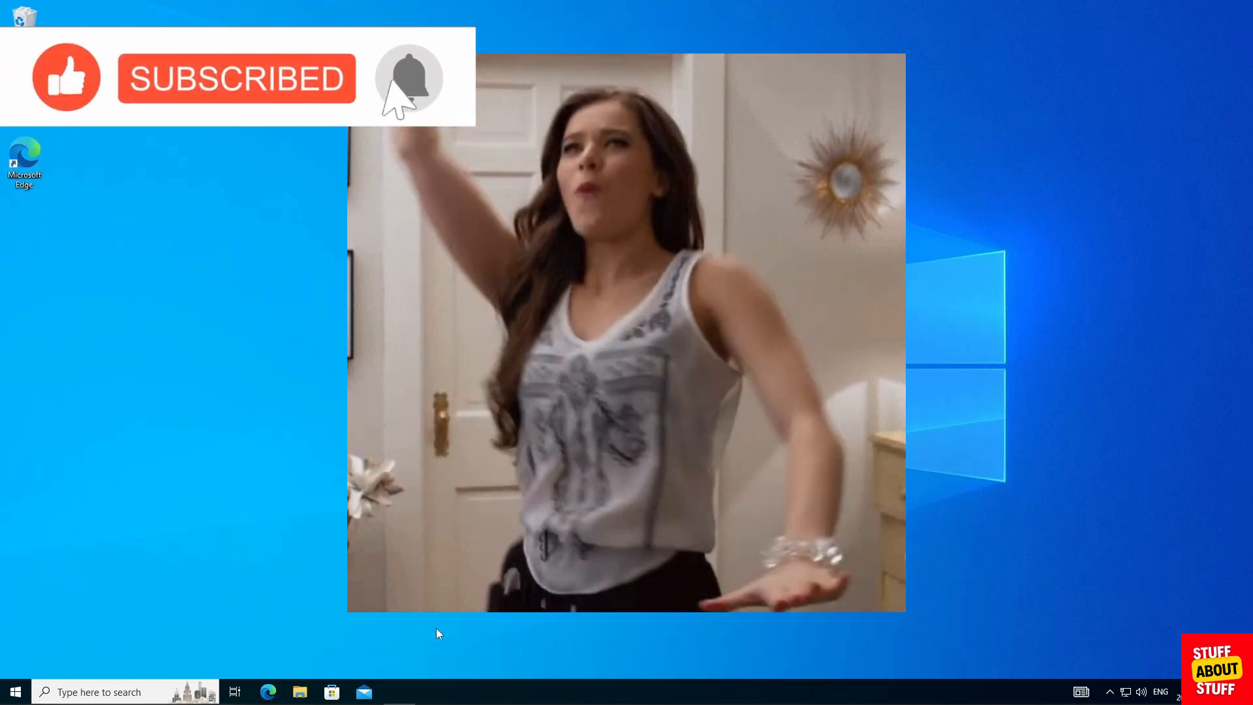
{"action": "key", "text": "Ctrl+Alt+Delete"}
{"action": "type", "text": "ana"}
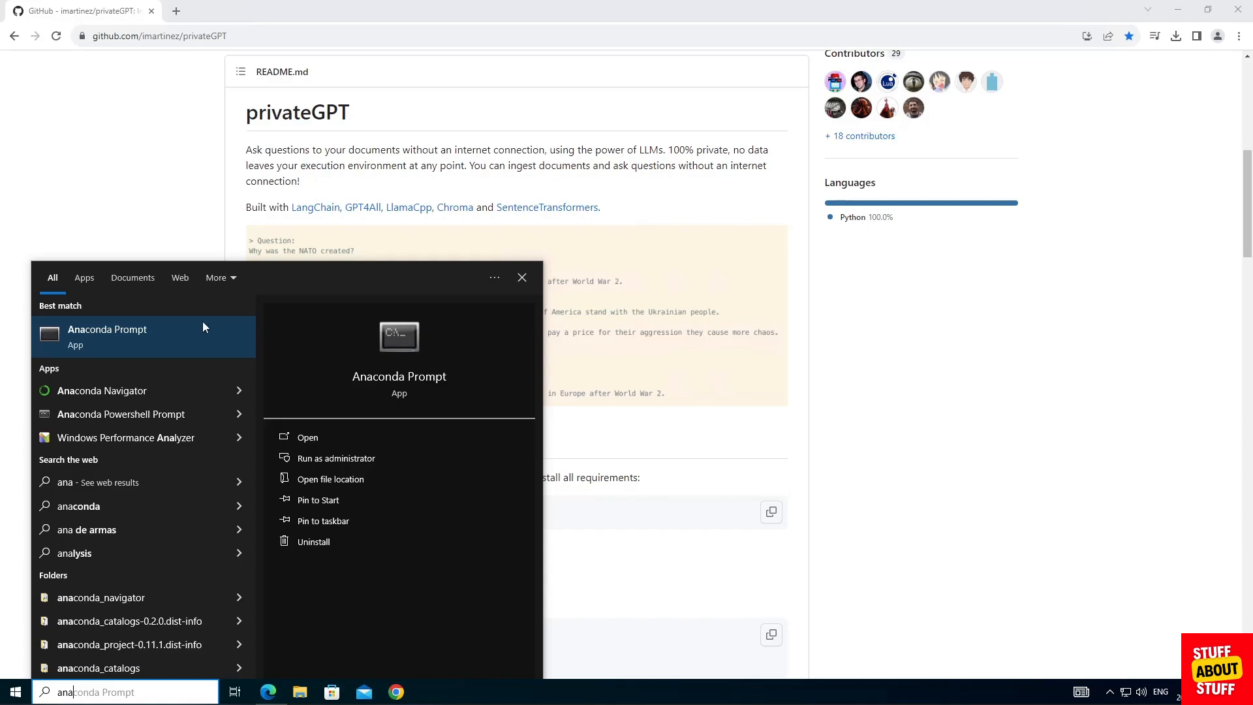
Start Anaconda Prompt as administrator, check python --version, and create the privategpt environment with python=3.11.4.
{"action": "left_click", "coordinate": [335, 458]}
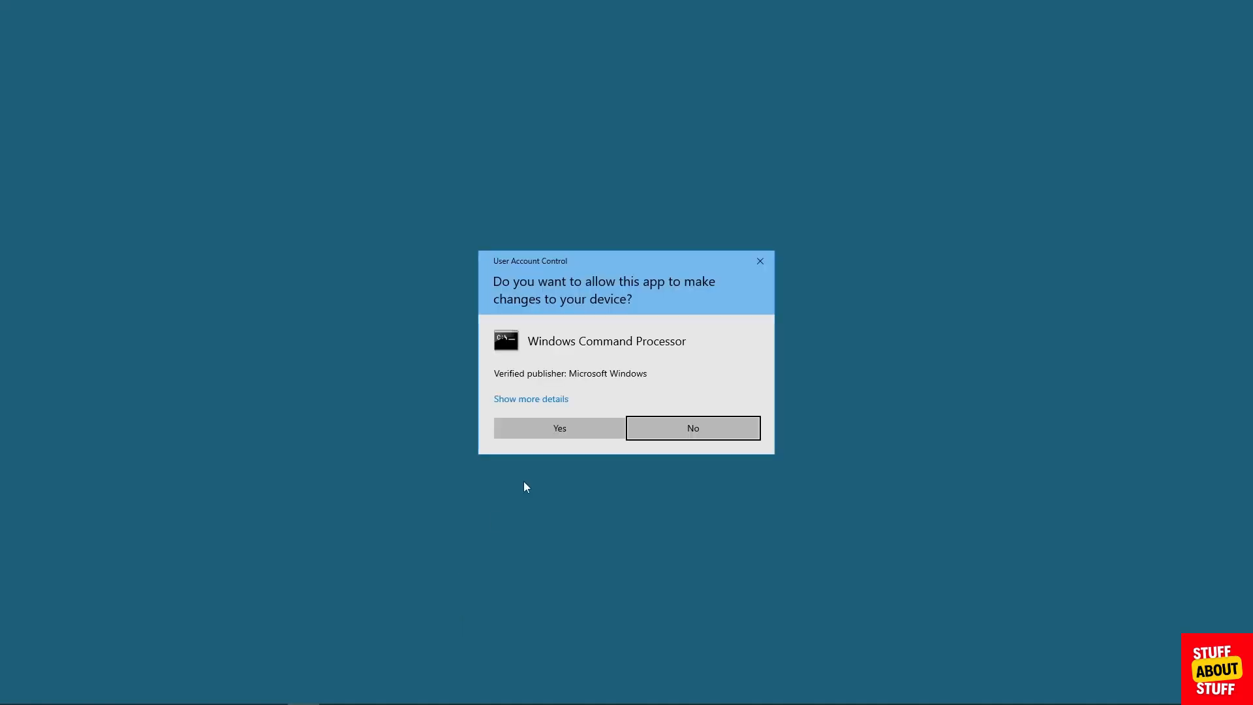
{"action": "left_click", "coordinate": [559, 428]}
{"action": "type", "text": "cd pgpt"}
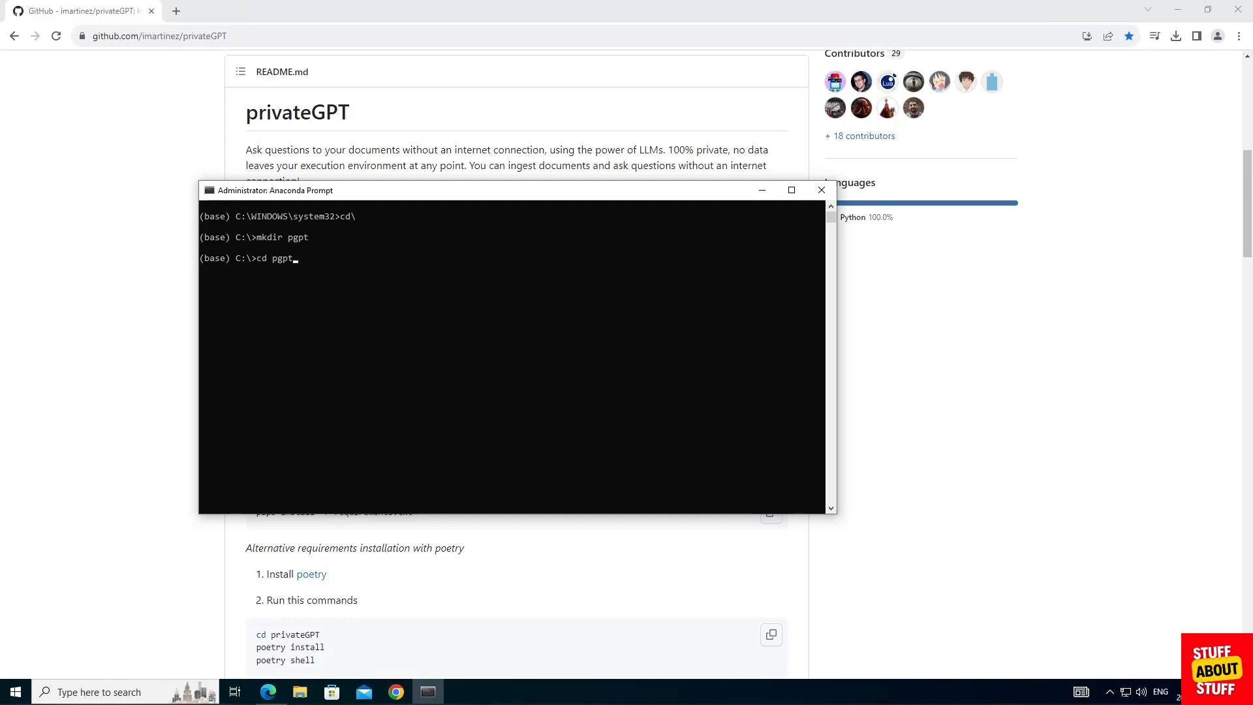
{"action": "type", "text": "python --version"}
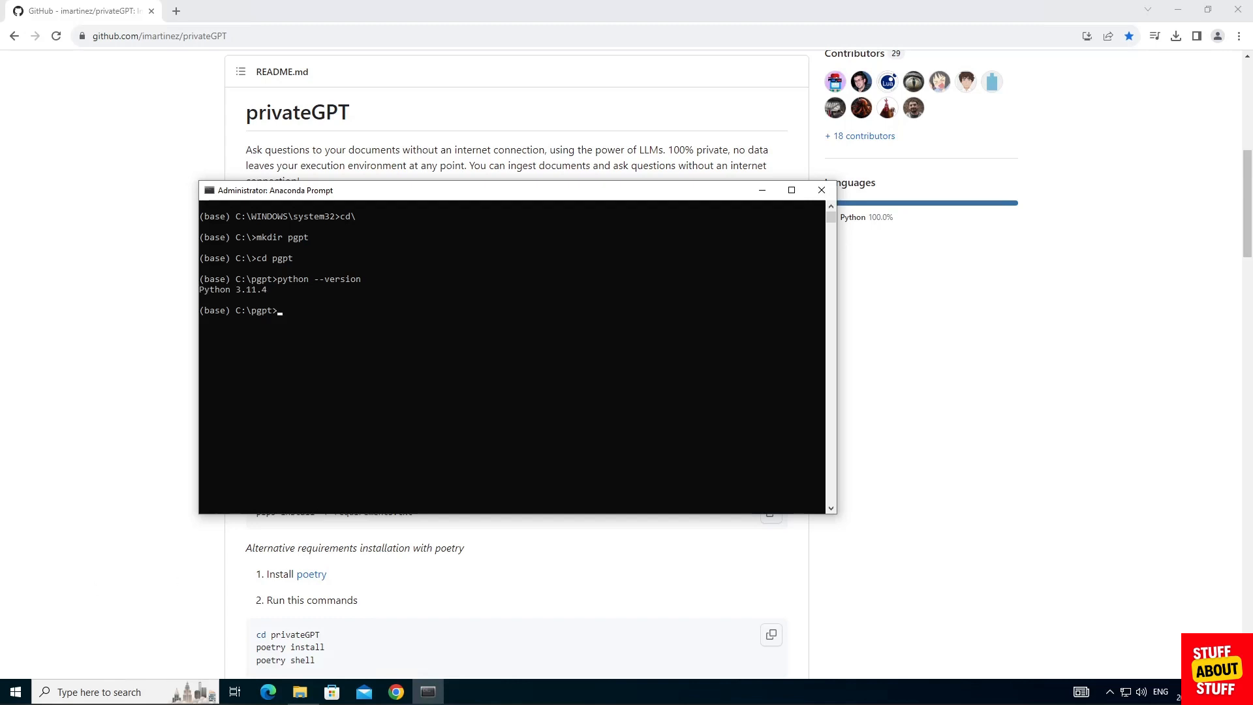
{"action": "type", "text": "conda create -n privategpt python=3.11.4"}
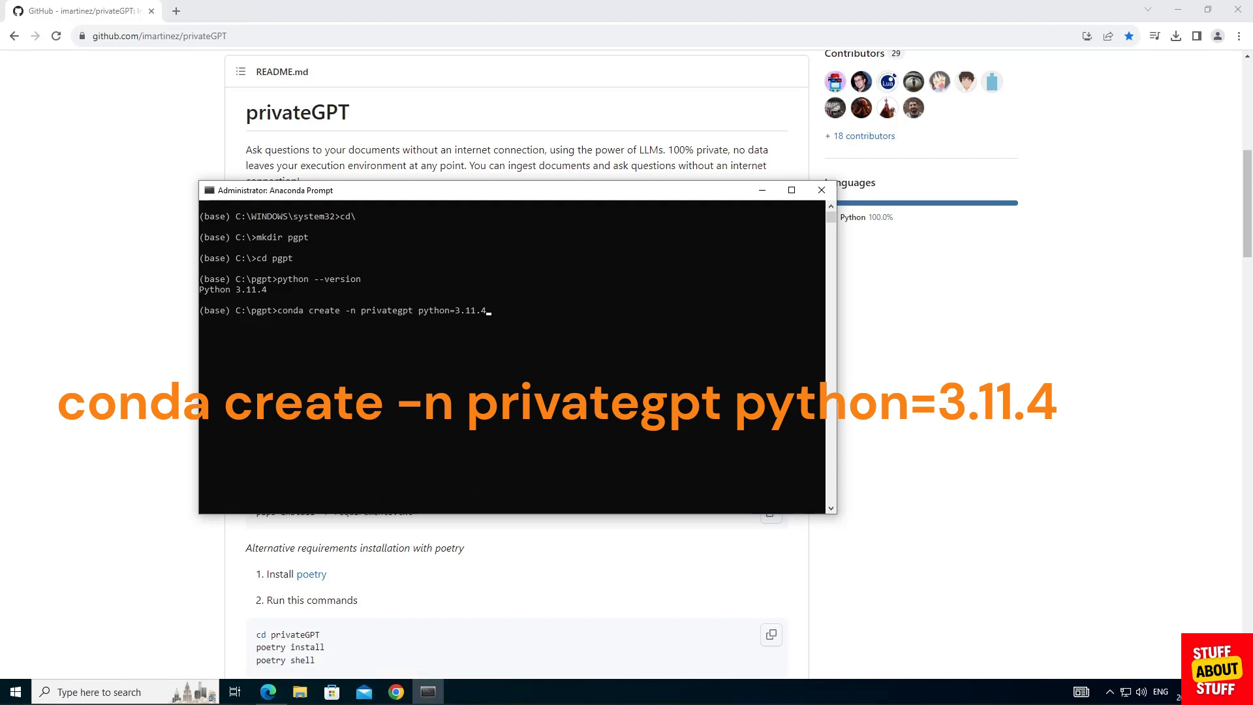
{"action": "key", "text": "enter"}
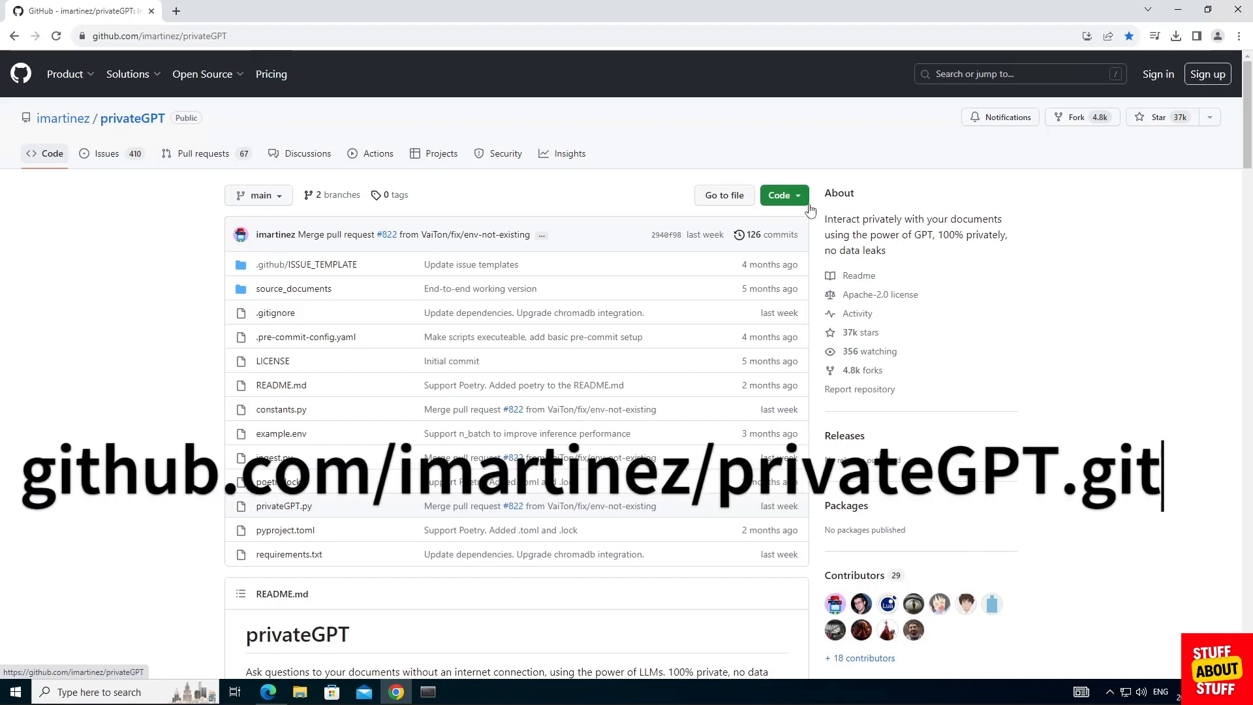
Copy the privateGPT clone URL from the Code button and move into the cloned privateGPT folder.
{"action": "left_click", "coordinate": [778, 195]}
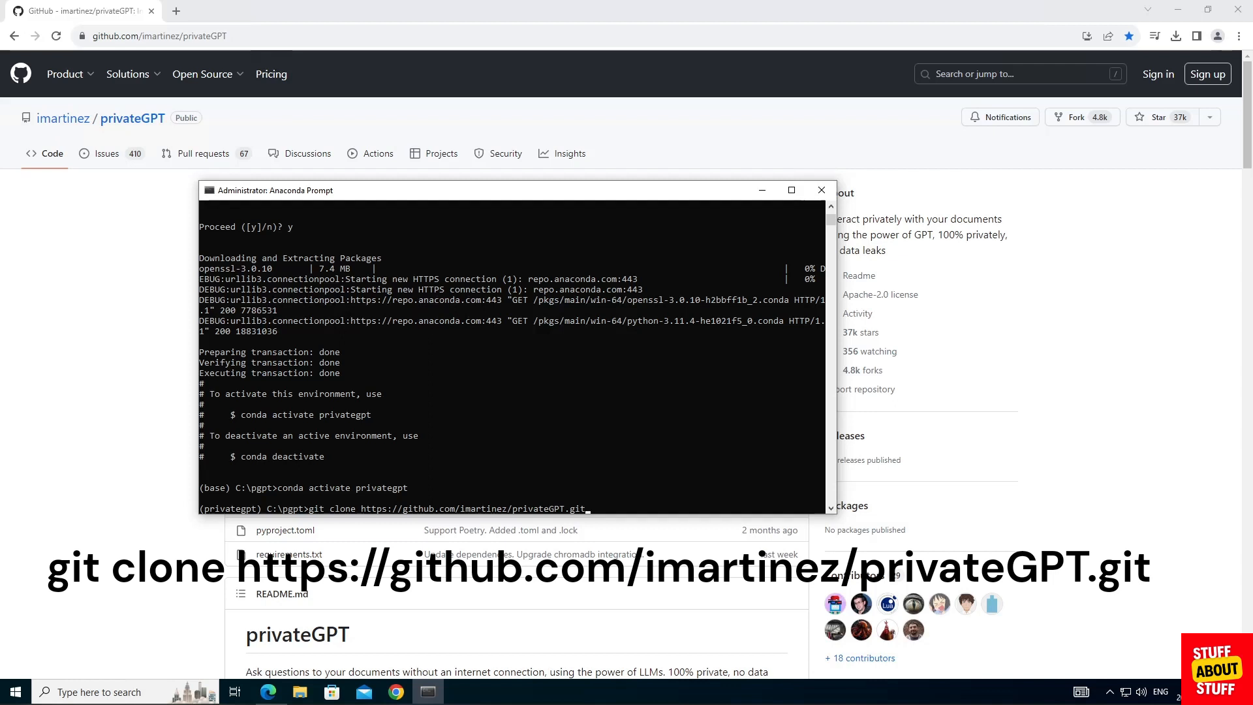
{"action": "type", "text": "cd privateGPT"}
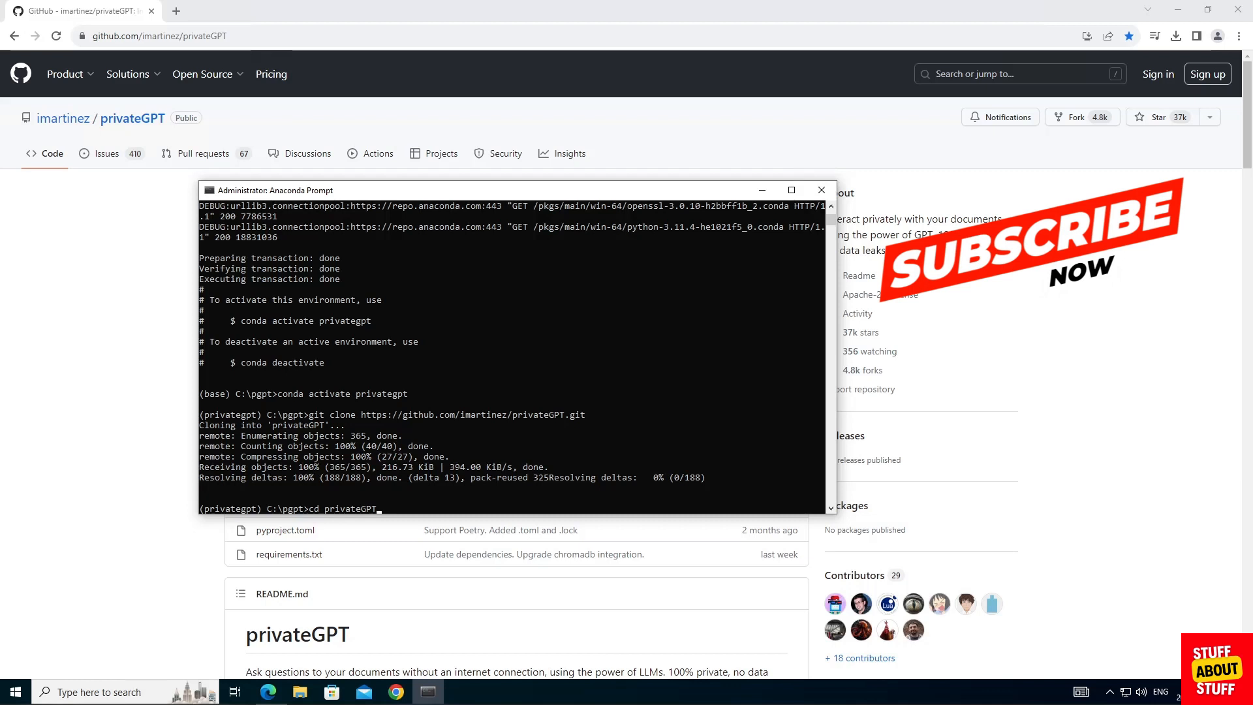
Install the dependencies with pip3 install -r requirements.txt in the privategpt environment.
{"action": "type", "text": "pip3 install -r requirements.txt"}
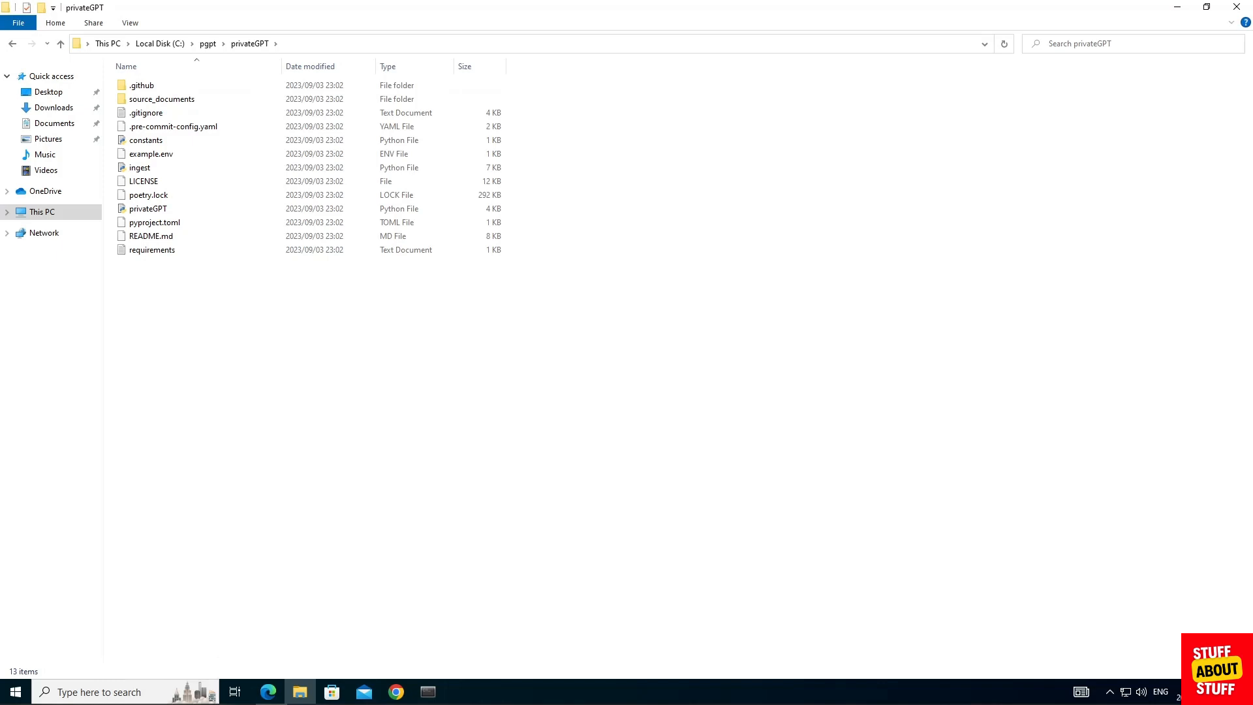
Create a models folder in privateGPT, look inside it, and return to the project folder.
{"action": "type", "text": "Create a models folder"}
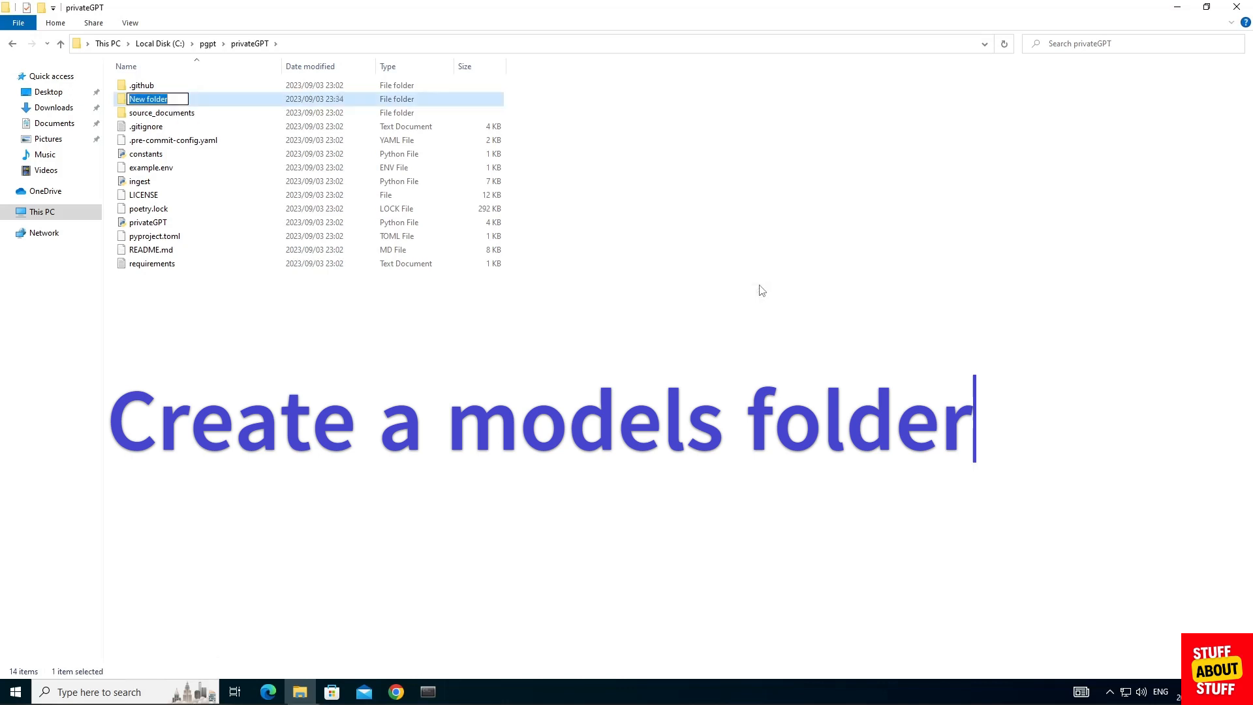
{"action": "type", "text": "models"}
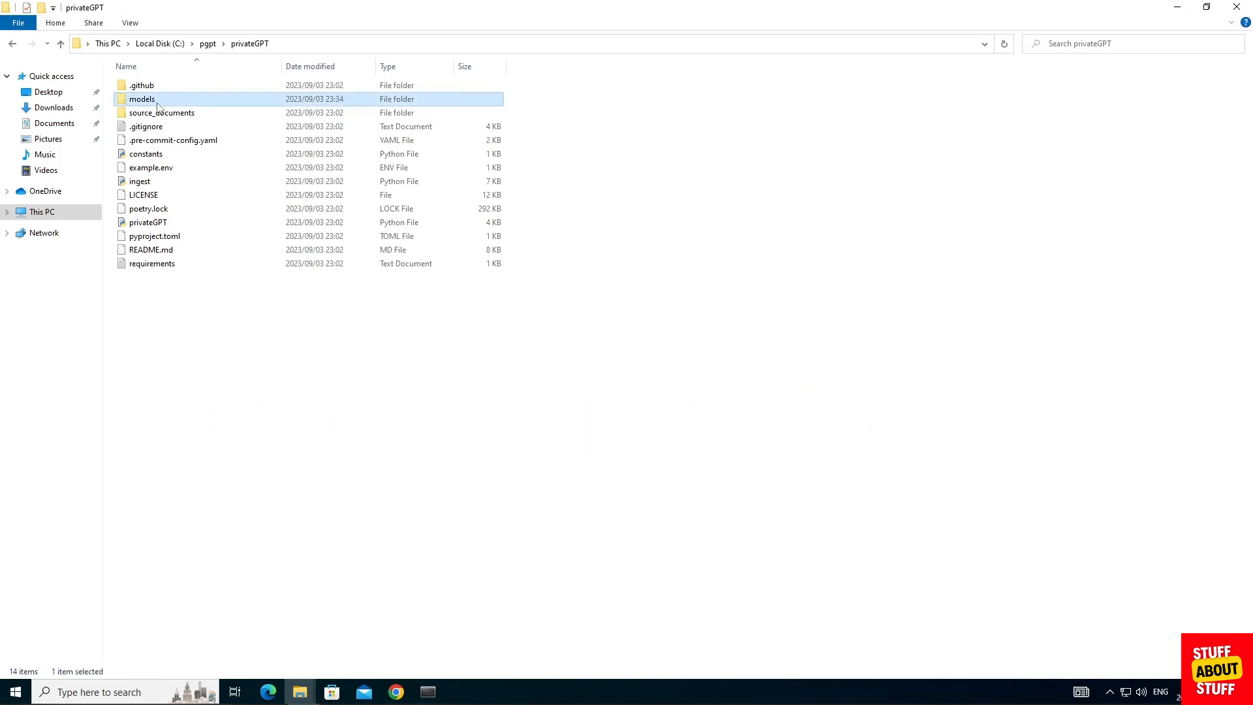
{"action": "double_click", "coordinate": [141, 98]}
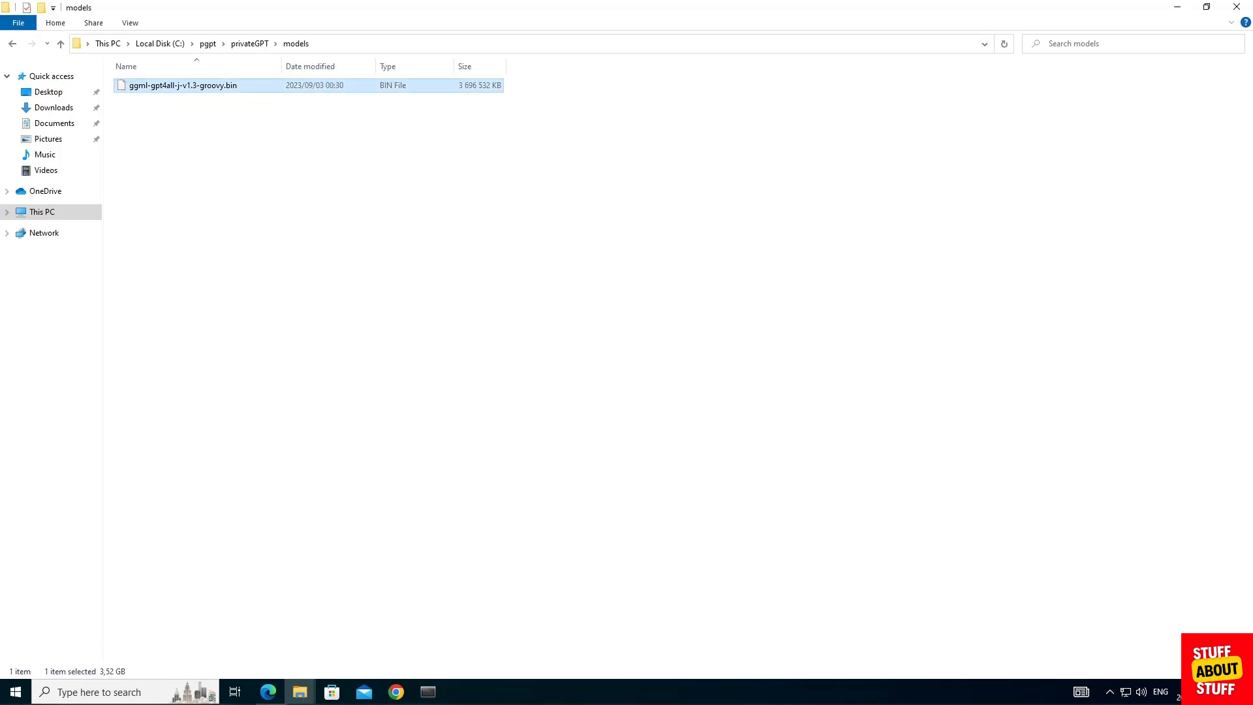
{"action": "left_click", "coordinate": [250, 43]}
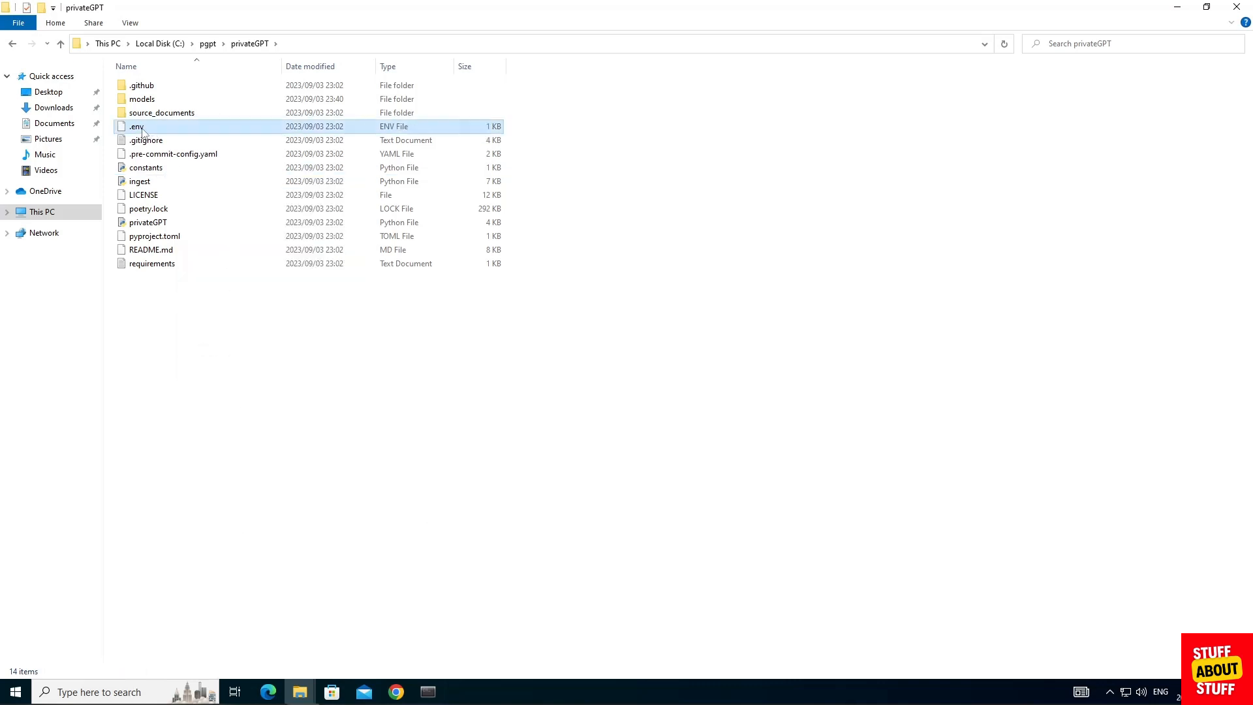
{"action": "double_click", "coordinate": [134, 126]}
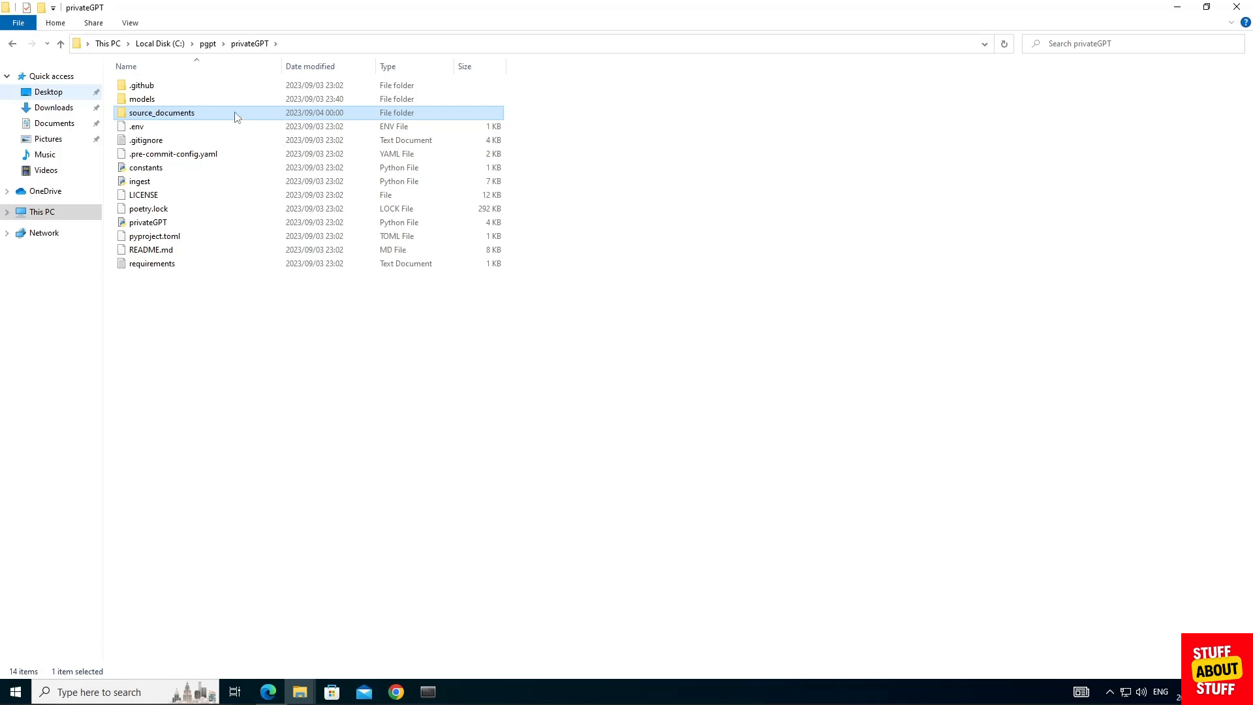
Paste the King-IV-Report and PinocchioTheBook documents into the source_documents folder.
{"action": "double_click", "coordinate": [162, 112]}
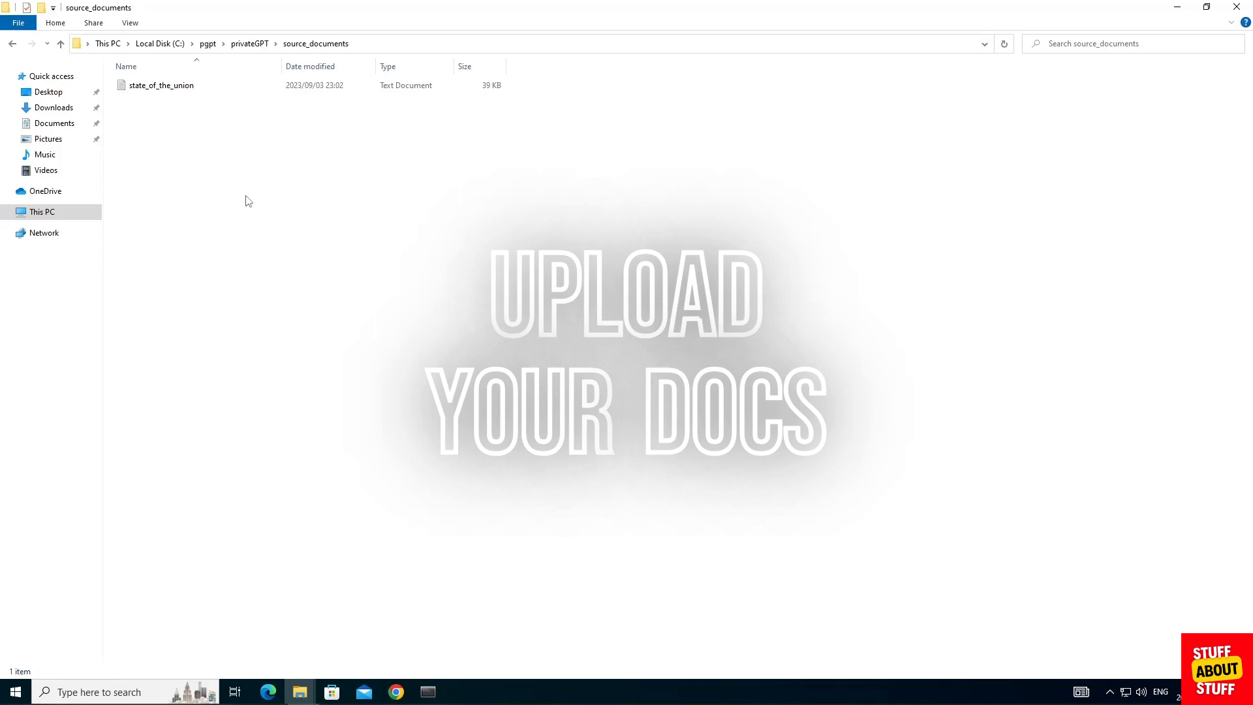
{"action": "mouse_move", "coordinate": [235, 187]}
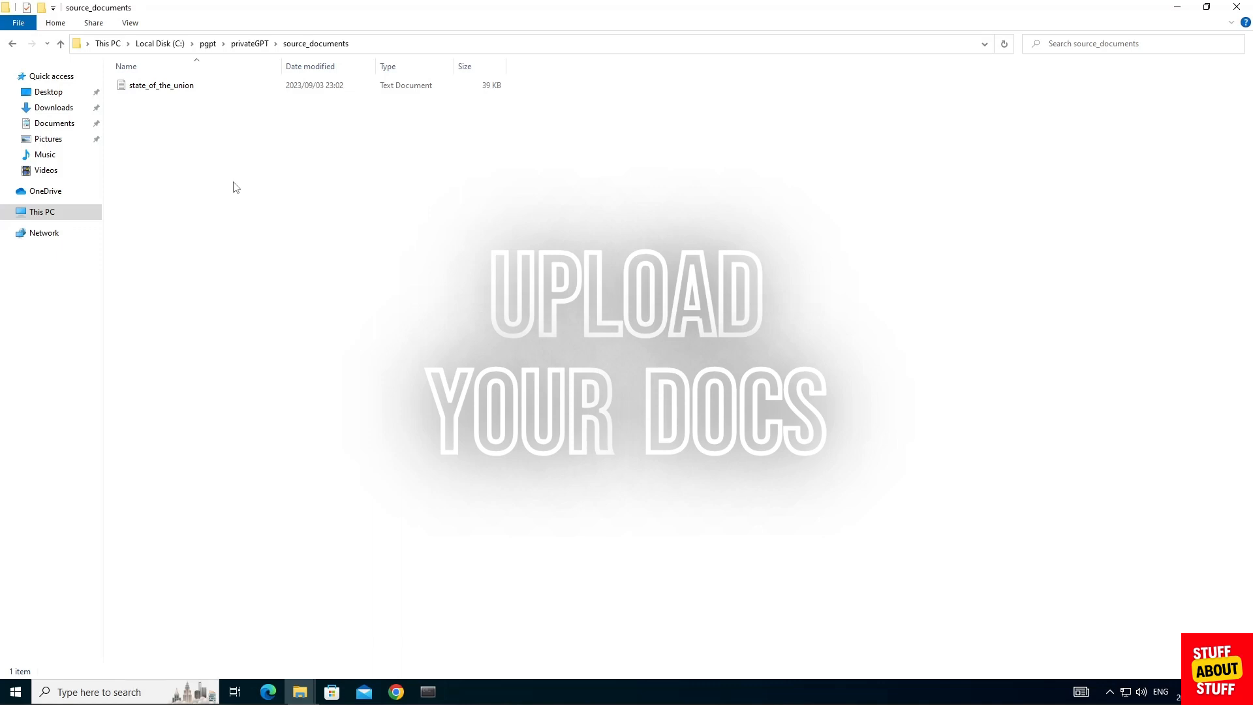
{"action": "right_click", "coordinate": [236, 188]}
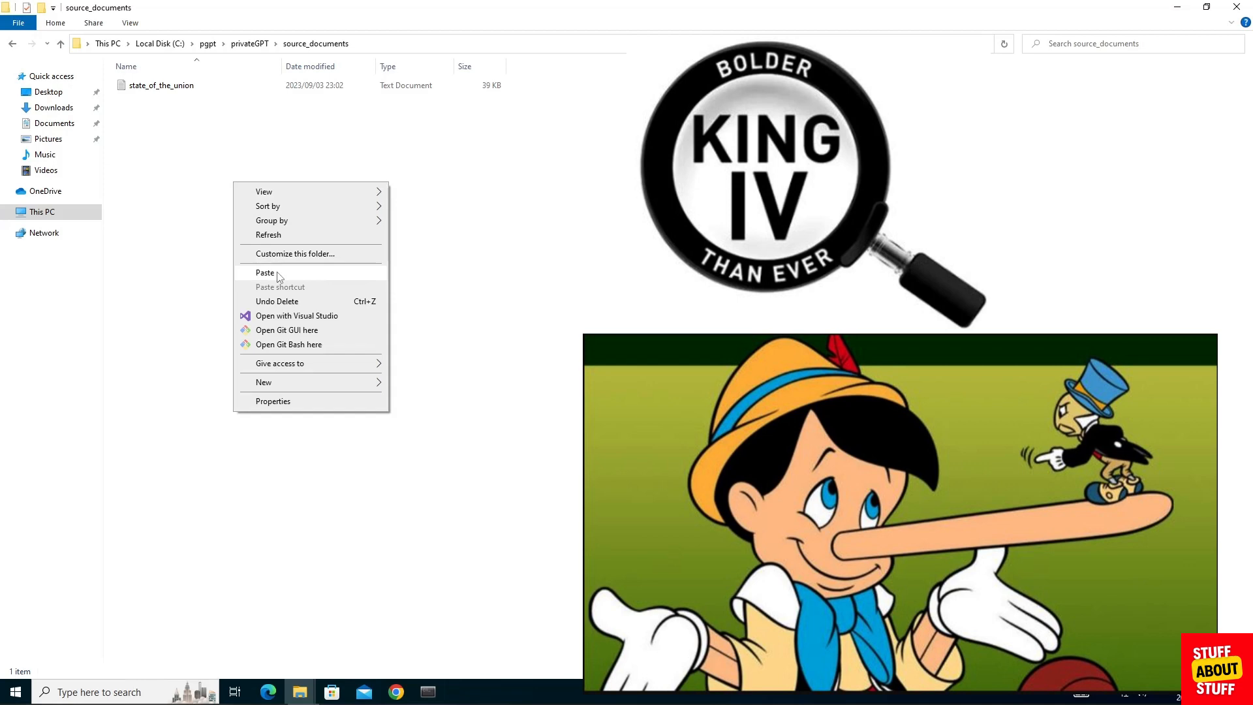
{"action": "left_click", "coordinate": [265, 273]}
{"action": "type", "text": "python ingest.py"}
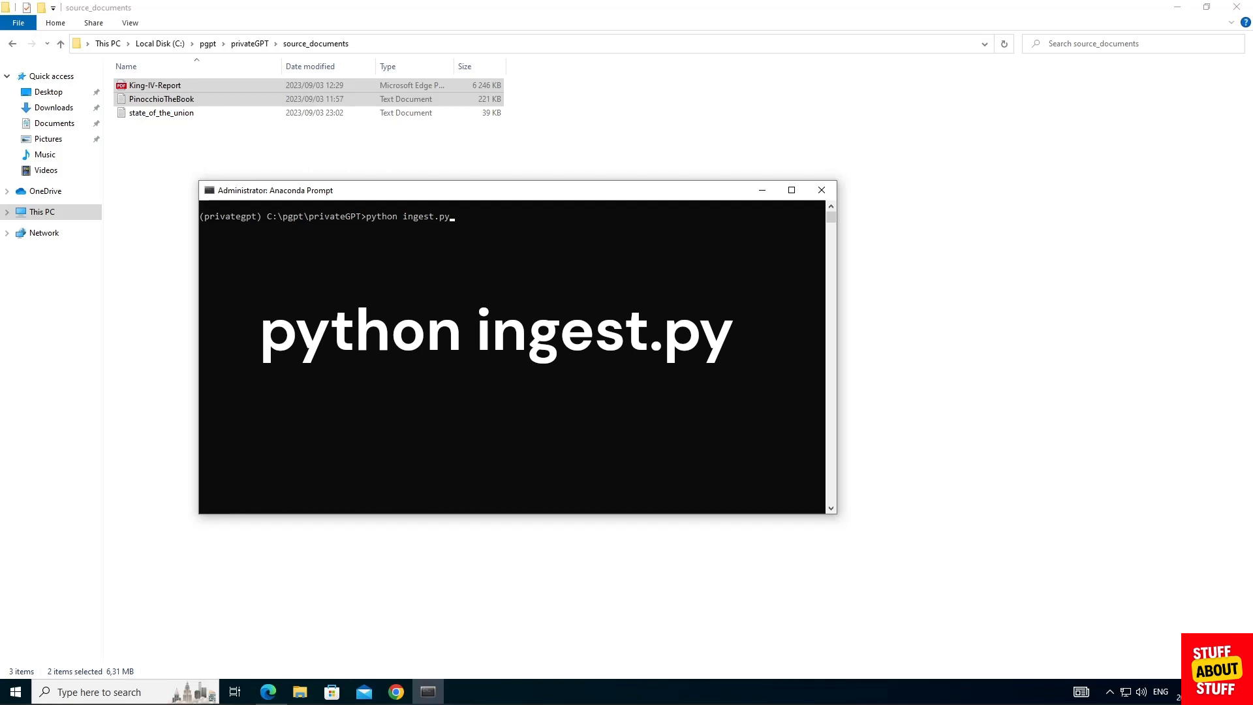
Run python ingest.py, start python privateGPT.py, and ask how corporate governance is defined for King IV.
{"action": "key", "text": "enter"}
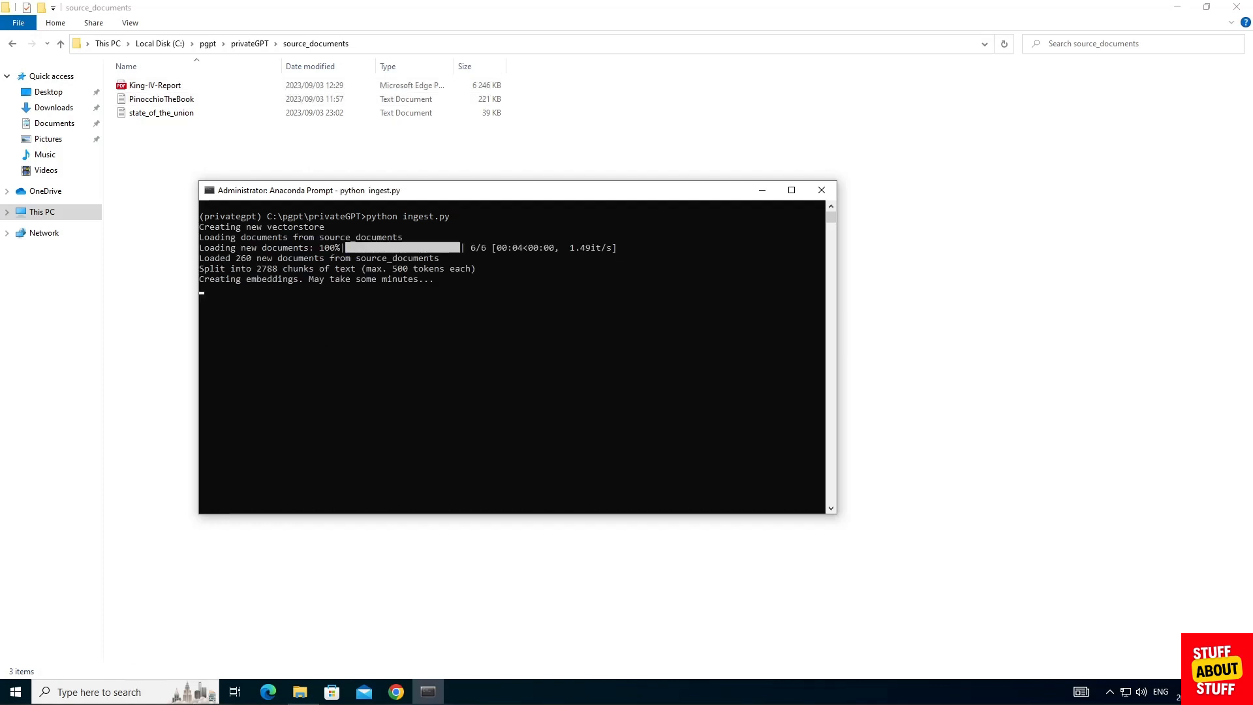
{"action": "type", "text": "python privateGPT.py"}
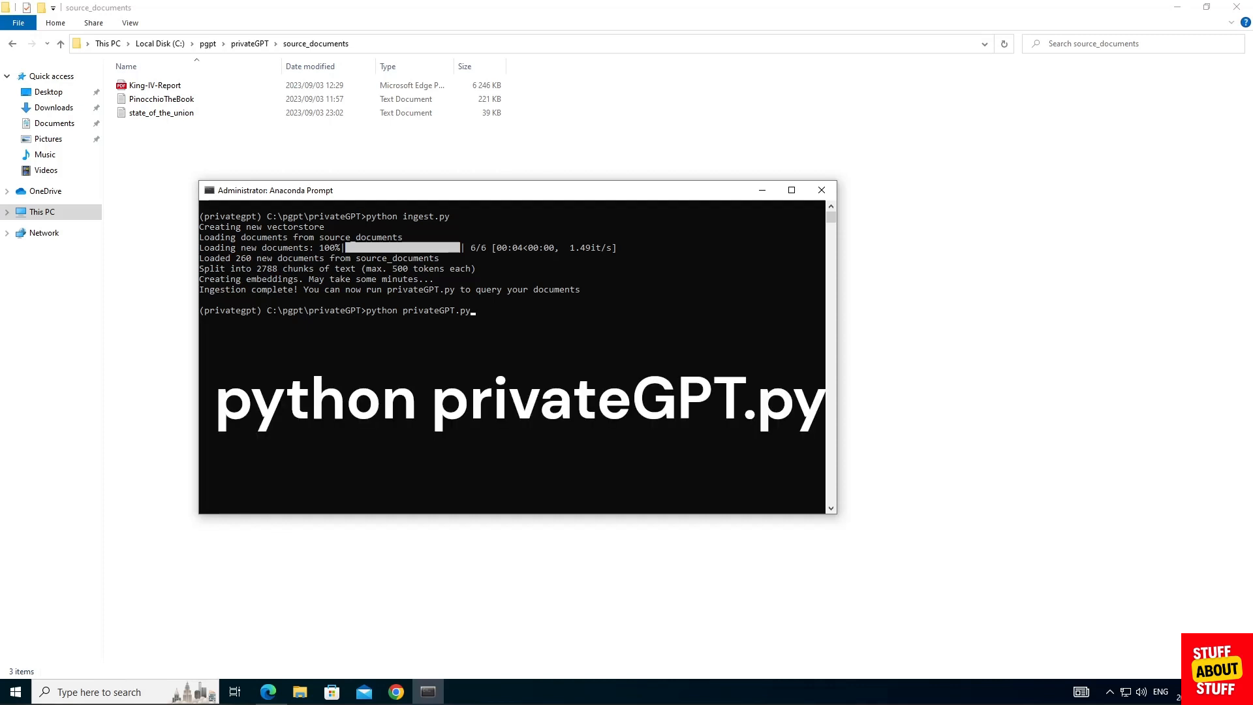
{"action": "key", "text": "enter"}
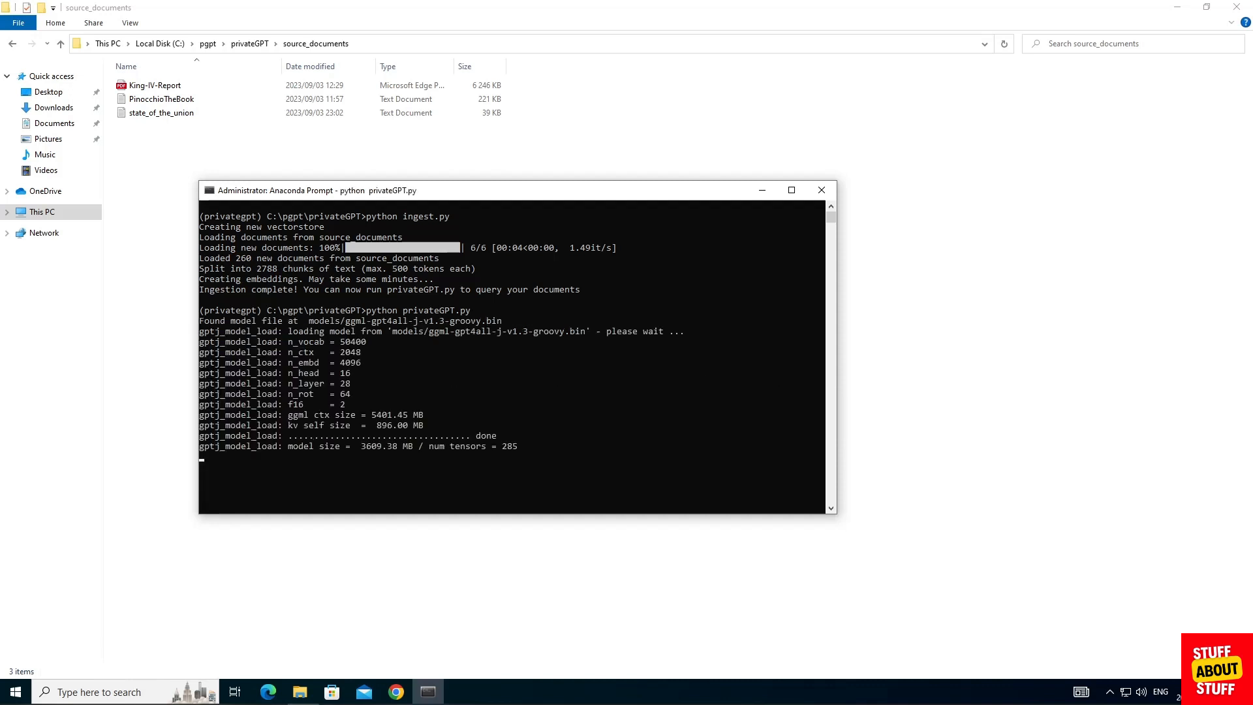
{"action": "type", "text": "Corporate governance, for the purposes of King IV is defined as"}
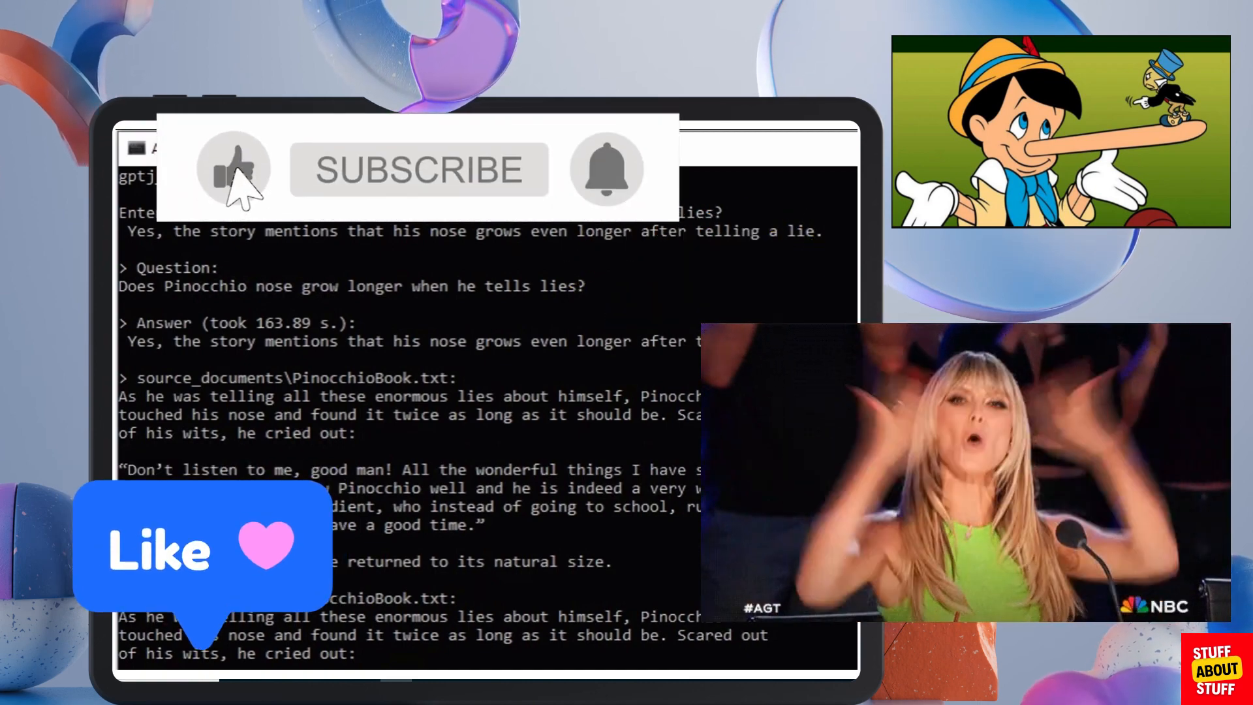
{"action": "left_click", "coordinate": [418, 169]}
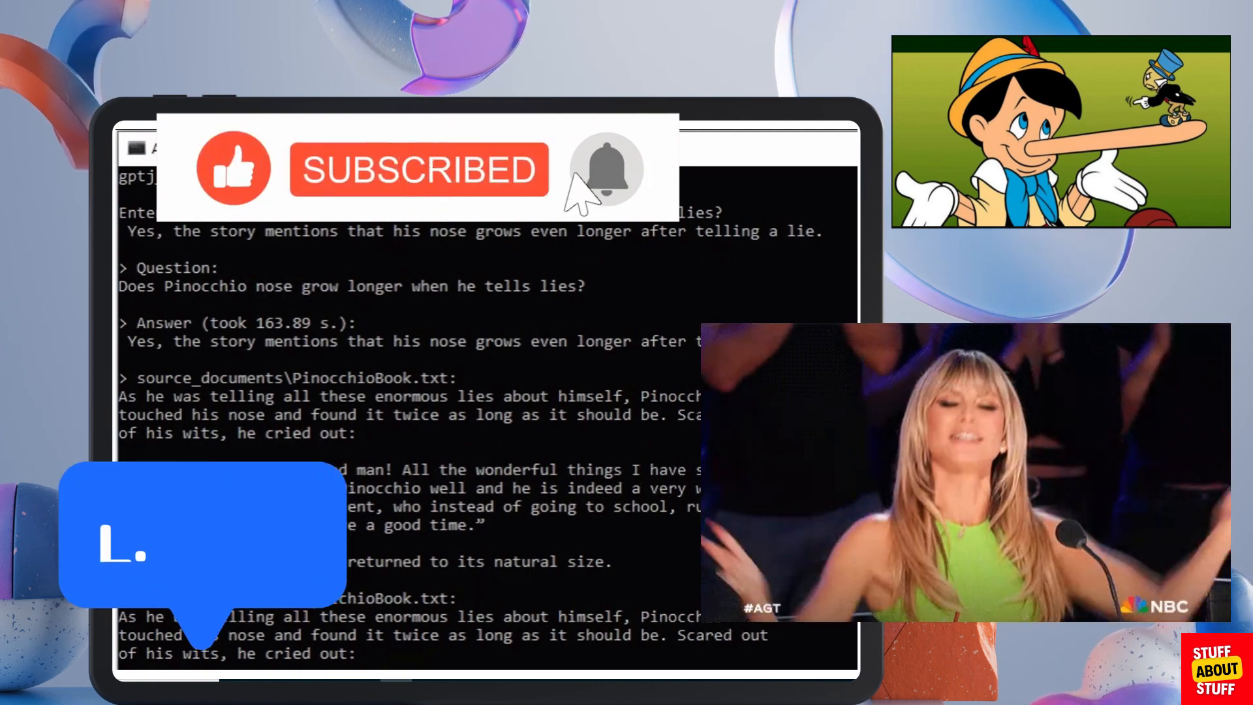